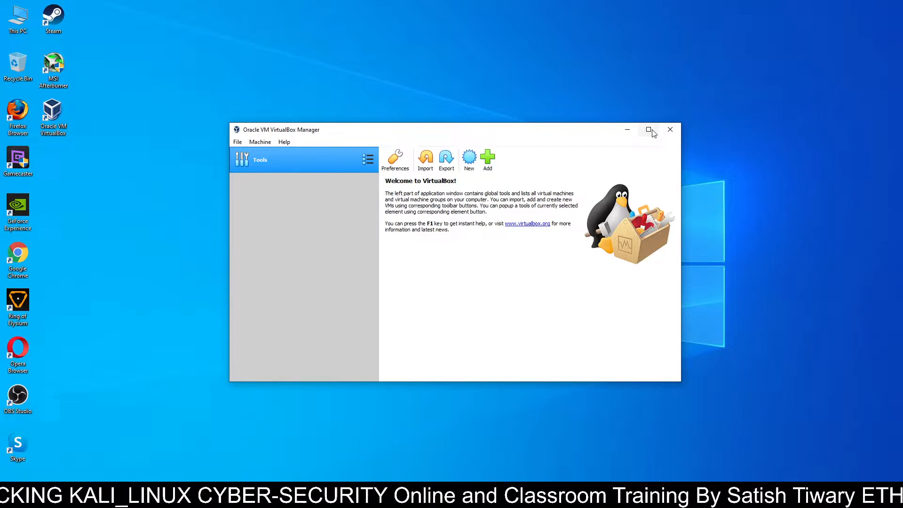
- Maximize VirtualBox Manager and bring up the Preferences dialog on General settings
click(648, 130)
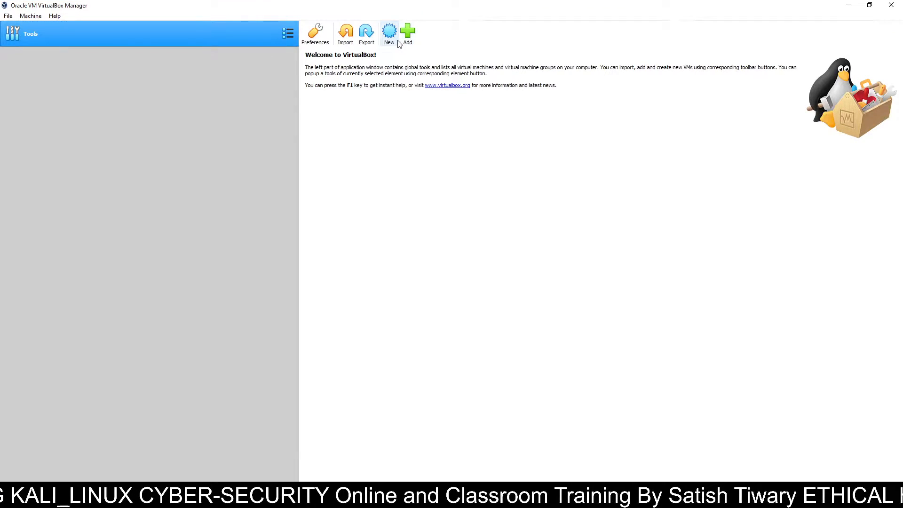
click(315, 34)
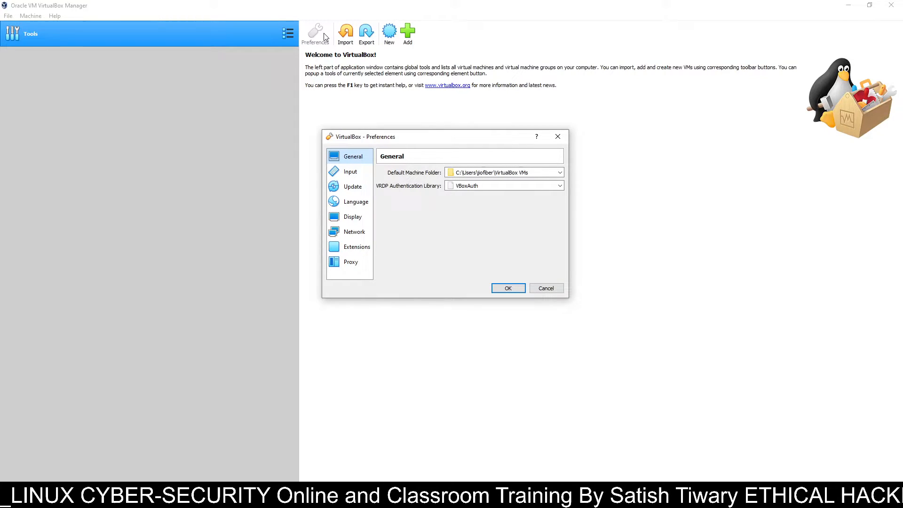
- In Extensions, add a package and choose Oracle_VM_VirtualBox_Extension_Pack-6.0.14 from Downloads
click(356, 246)
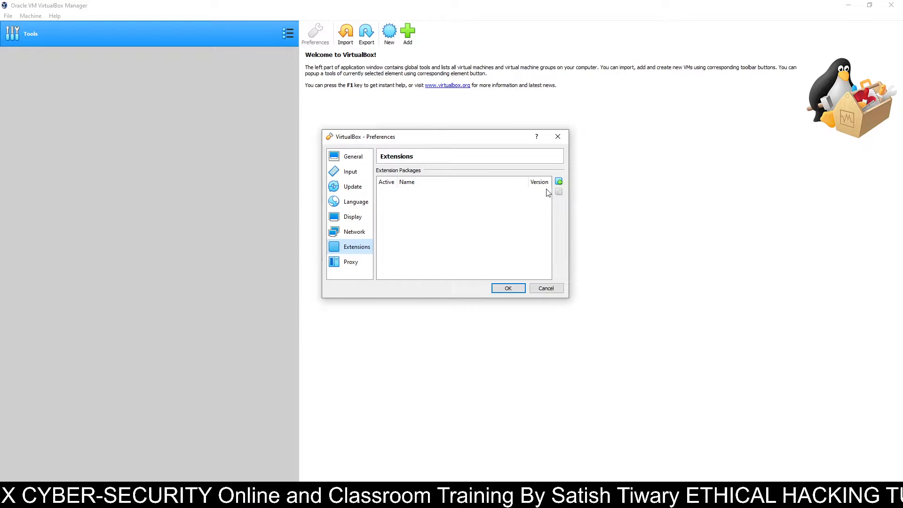
click(558, 181)
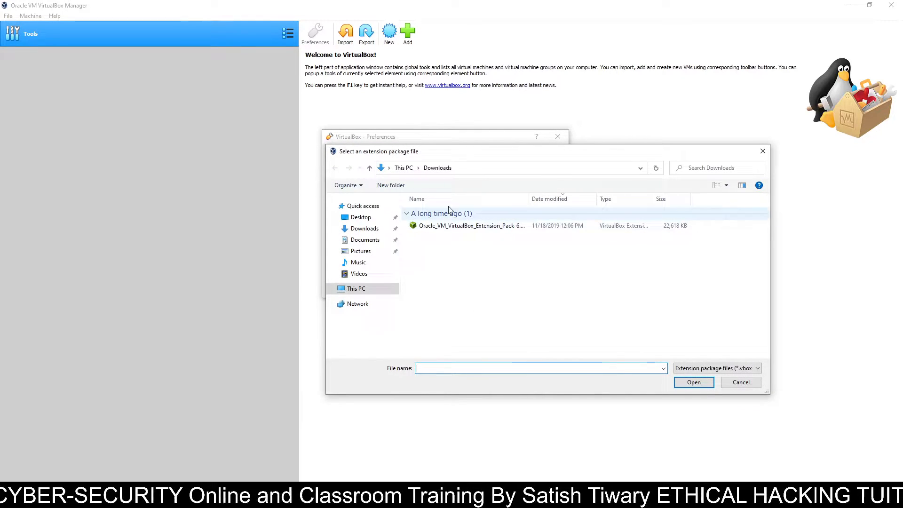
click(470, 225)
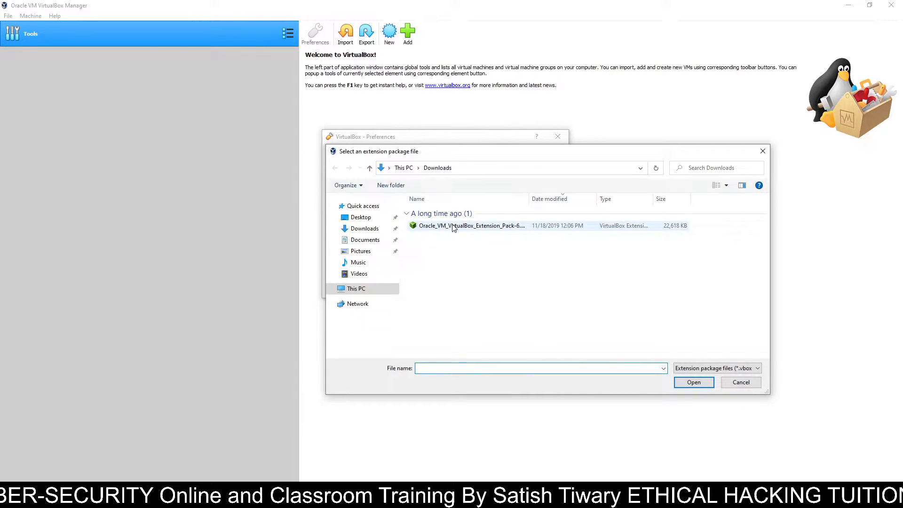
mouse_move(455, 225)
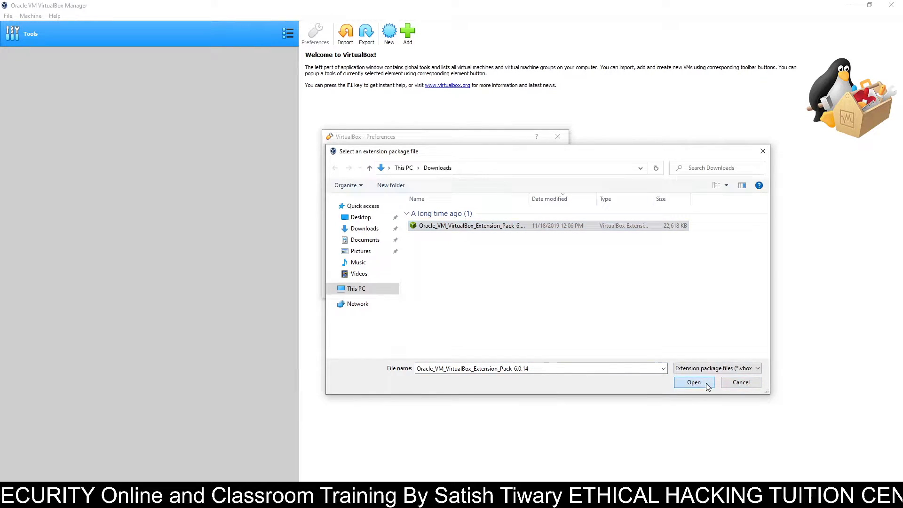
- Install the Extension Pack 6.0.14, confirming the install and scrolling through its license
click(693, 383)
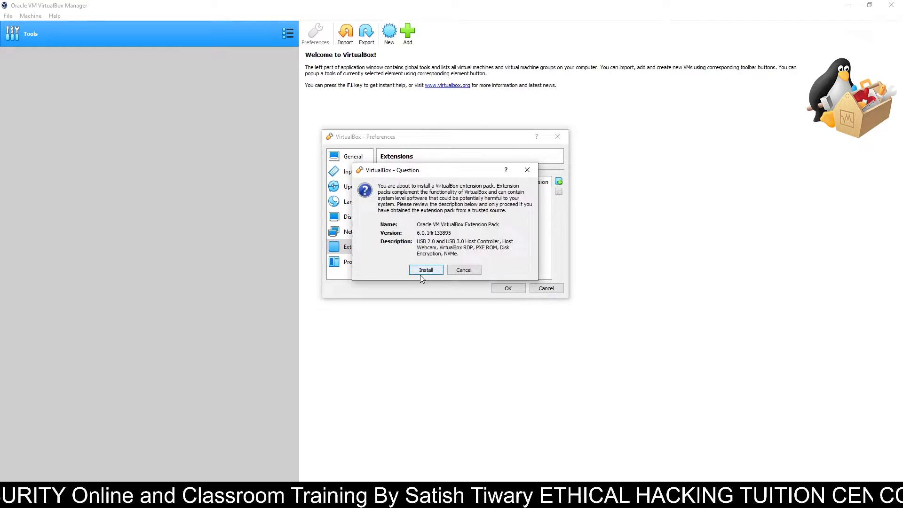
click(425, 269)
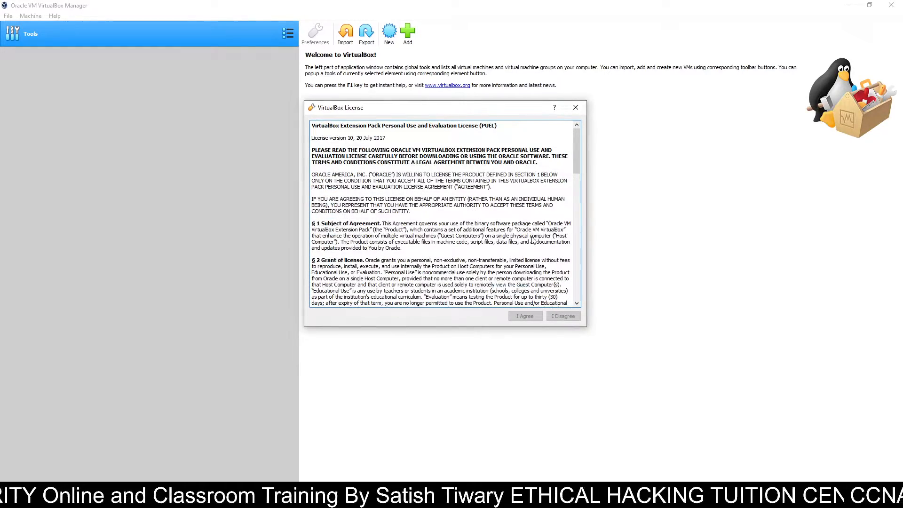
scroll(down, 3)
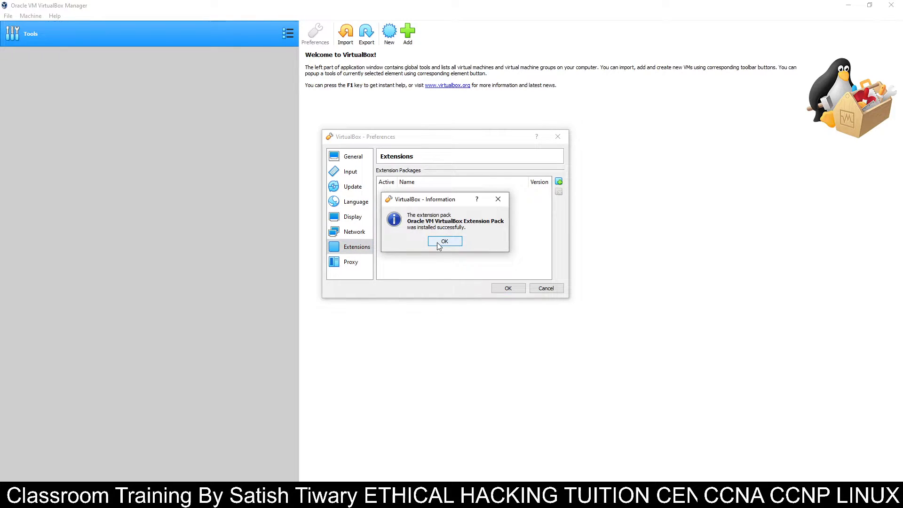
- Acknowledge the success message, close Preferences with Extension Pack 6.0.14r133895 active, and maximize the manager
click(443, 240)
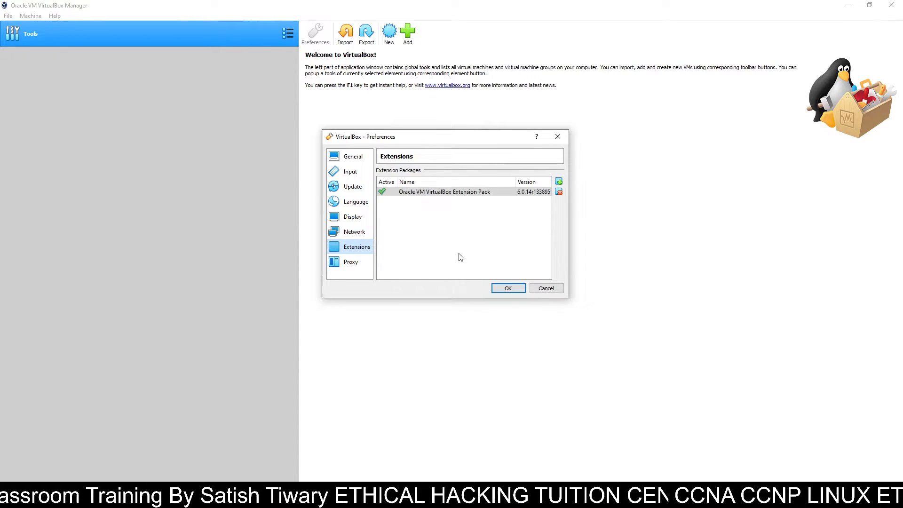
click(507, 288)
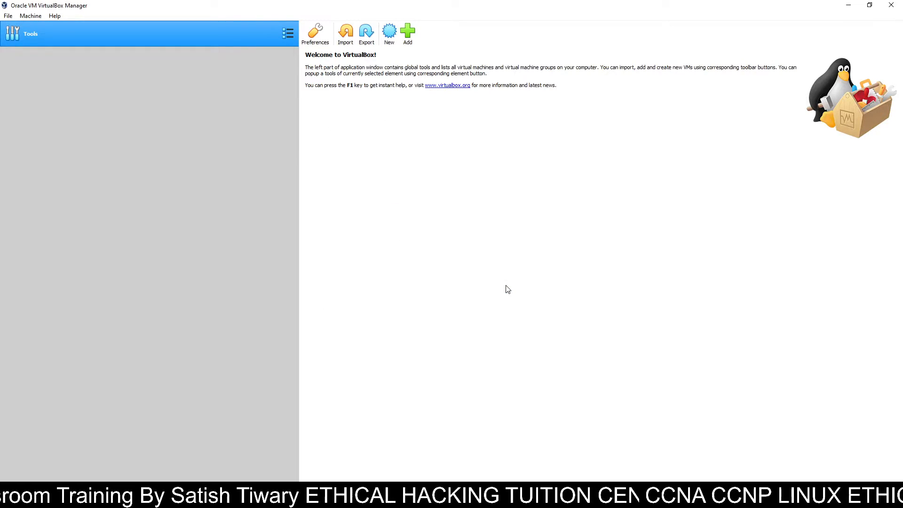
mouse_move(255, 248)
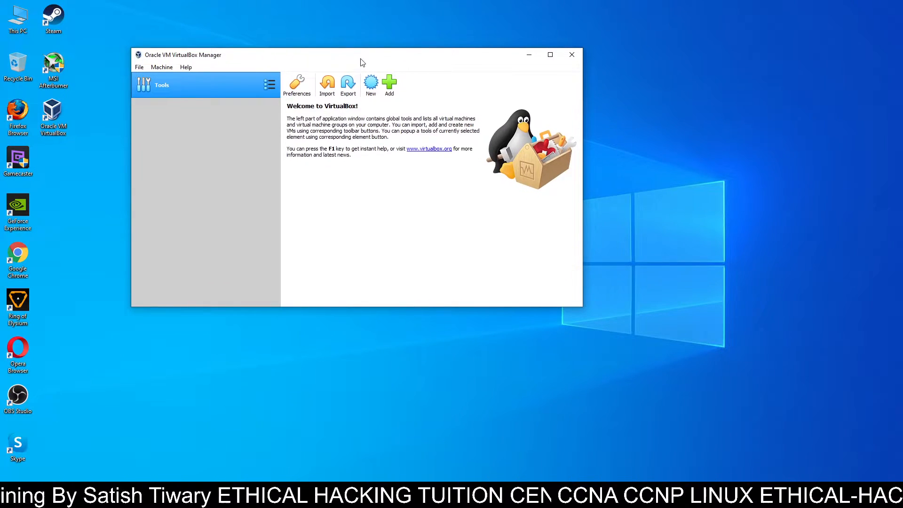
click(549, 54)
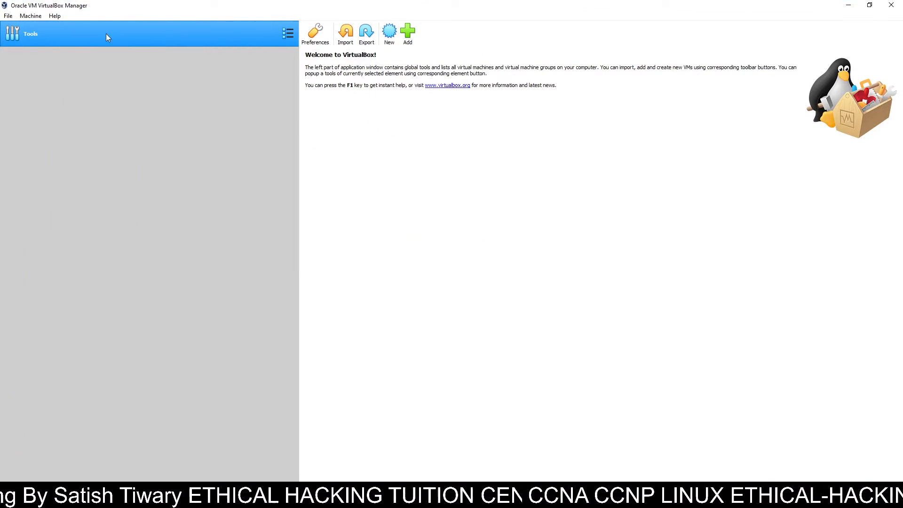